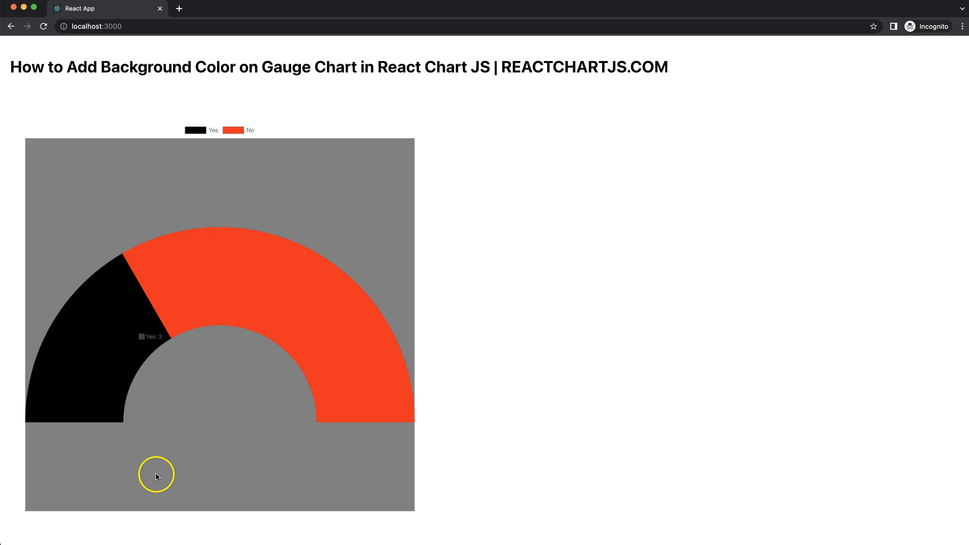
{"action": "mouse_move", "coordinate": [70, 282]}
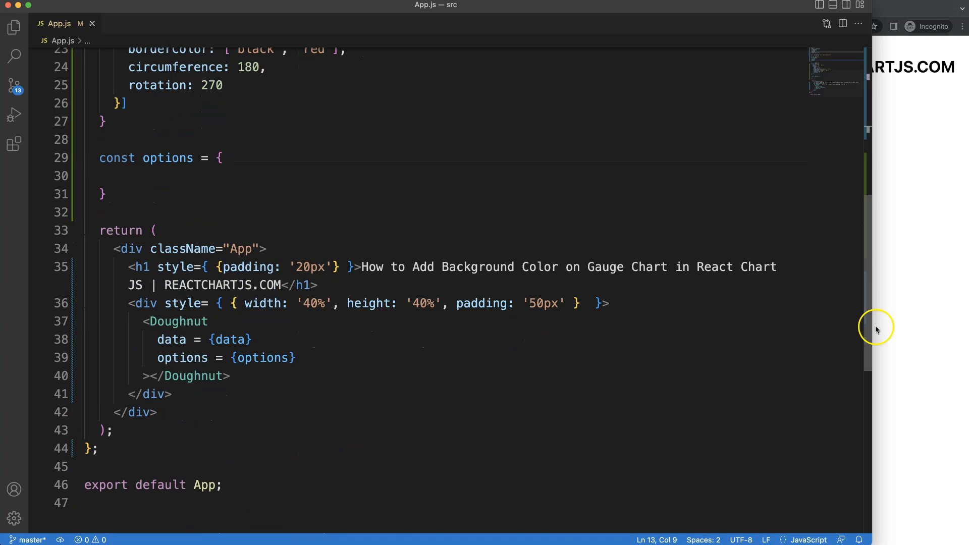
Step: Add a plugins = {[gaugeBackground]} prop on a new line after the Doughnut's options prop
{"action": "left_click", "coordinate": [227, 375]}
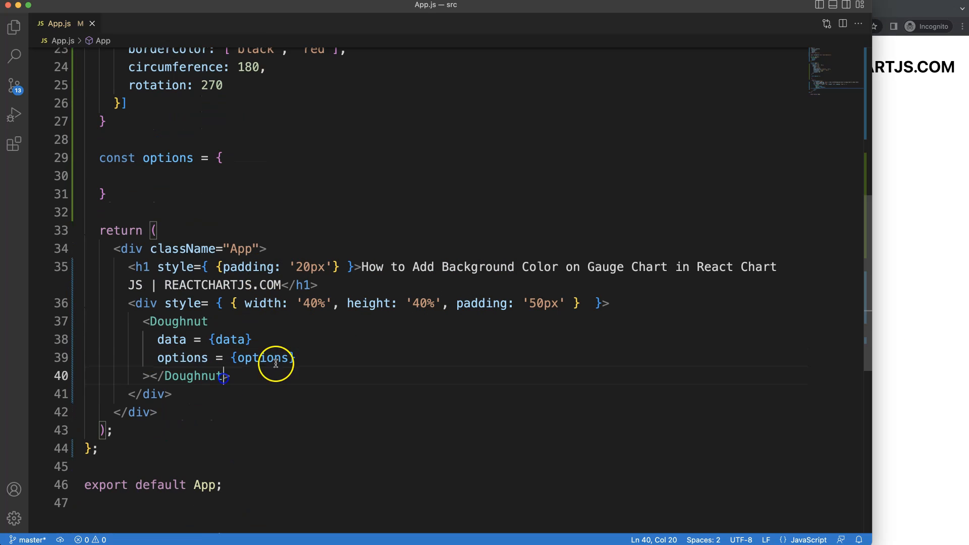
{"action": "key", "text": "Enter"}
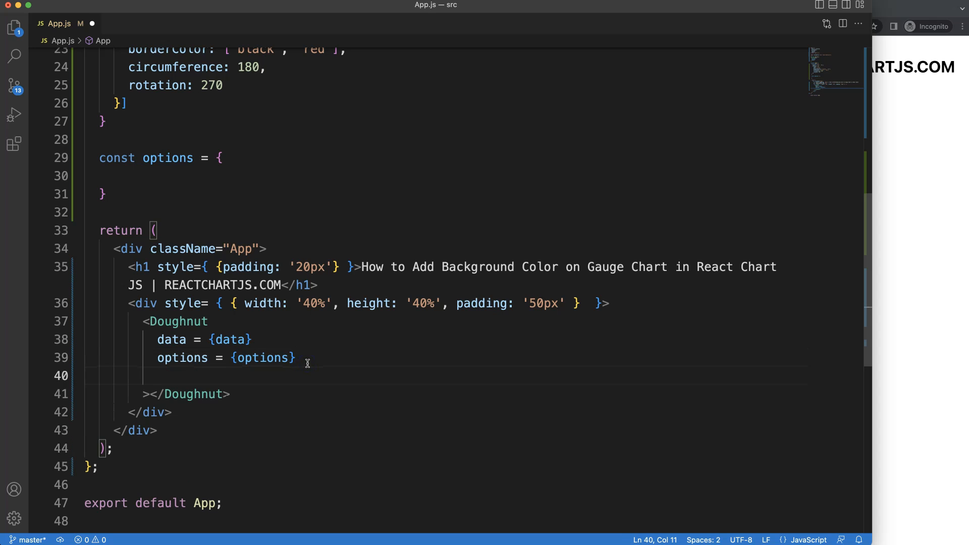
{"action": "type", "text": "plugins"}
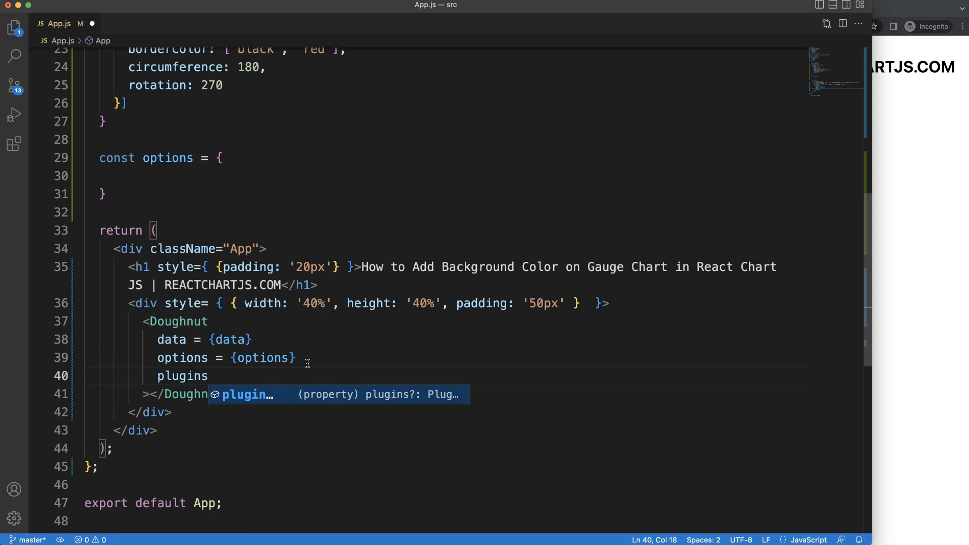
{"action": "type", "text": "= {}"}
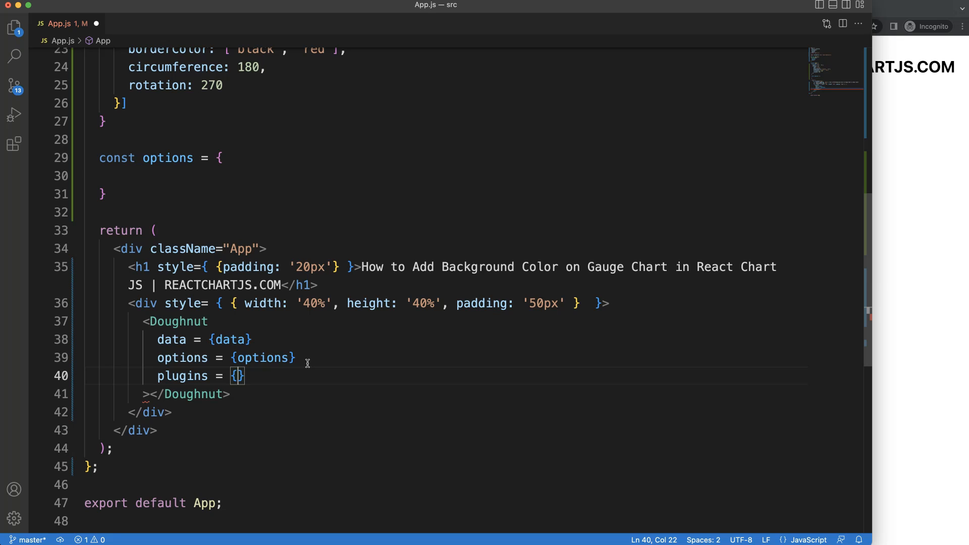
{"action": "type", "text": "[]"}
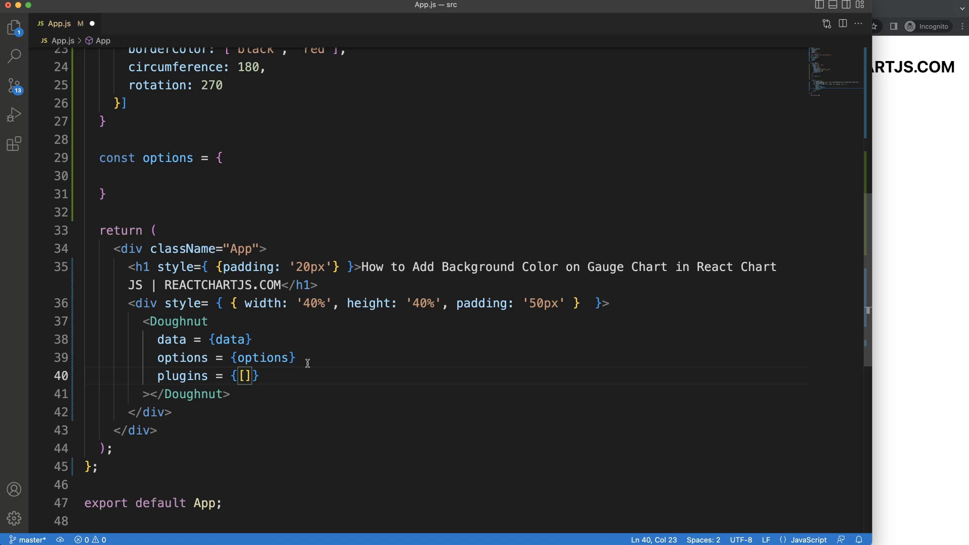
{"action": "type", "text": "gaugeBackground"}
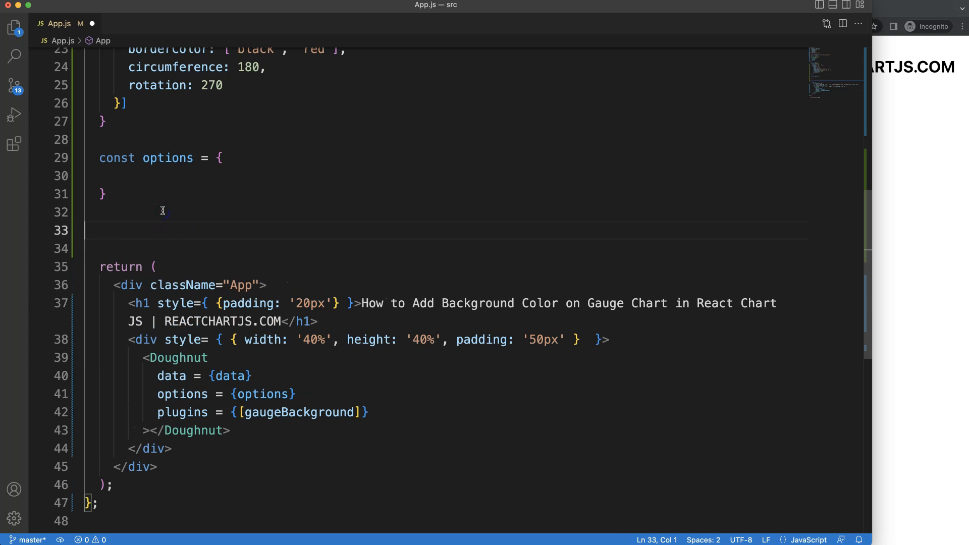
Step: Declare const gaugeBackground = { id: 'gaugeBackground' } above the return
{"action": "type", "text": "const"}
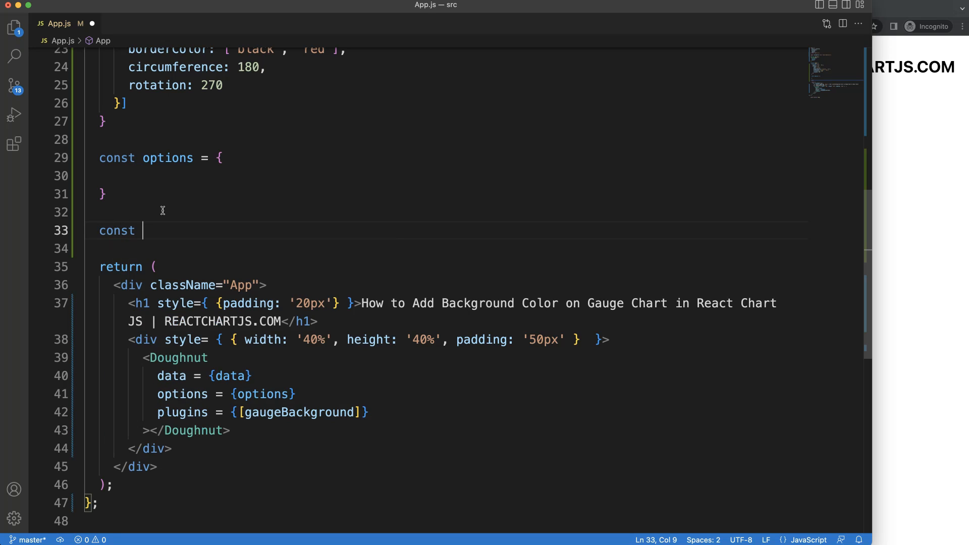
{"action": "type", "text": "gaugeBackground = {"}
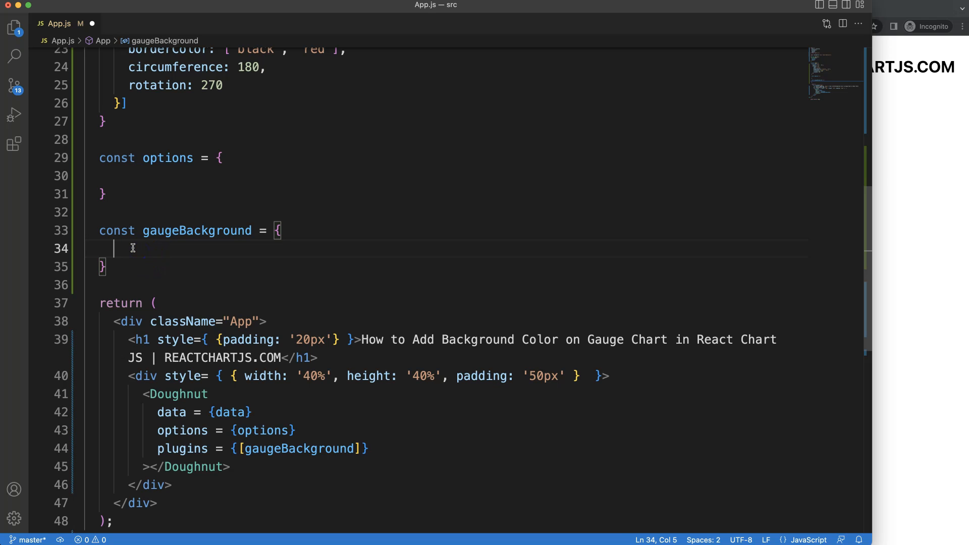
{"action": "type", "text": "id: 'gaugeBackground'"}
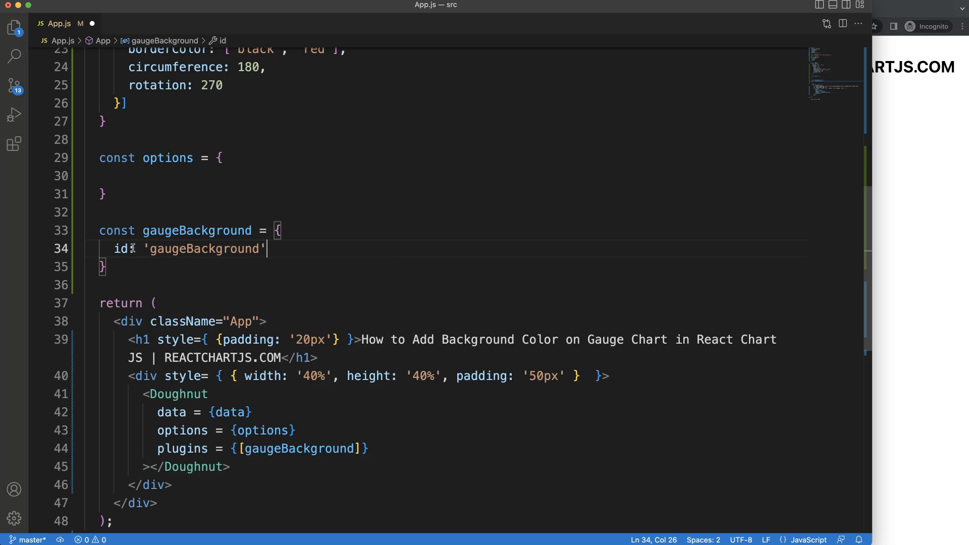
{"action": "key", "text": "Enter"}
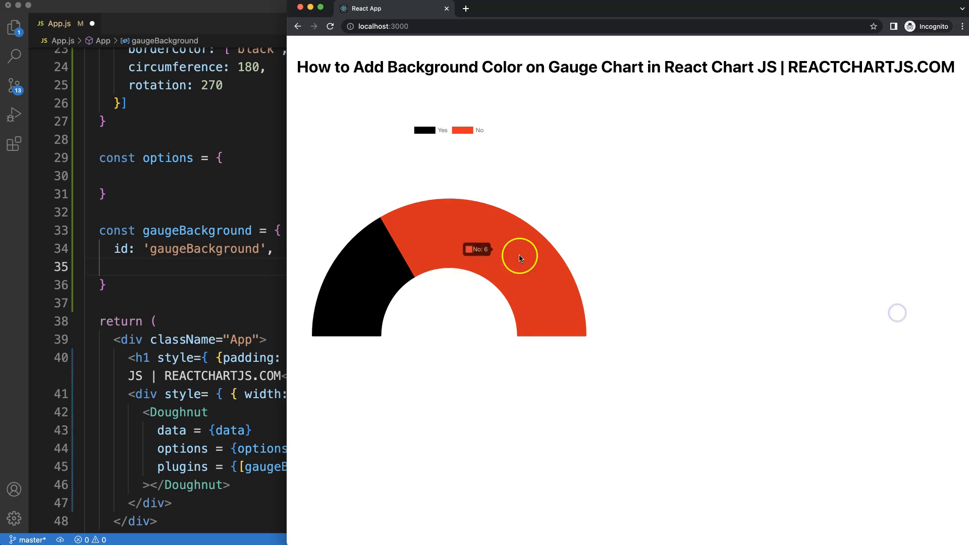
{"action": "mouse_move", "coordinate": [454, 231]}
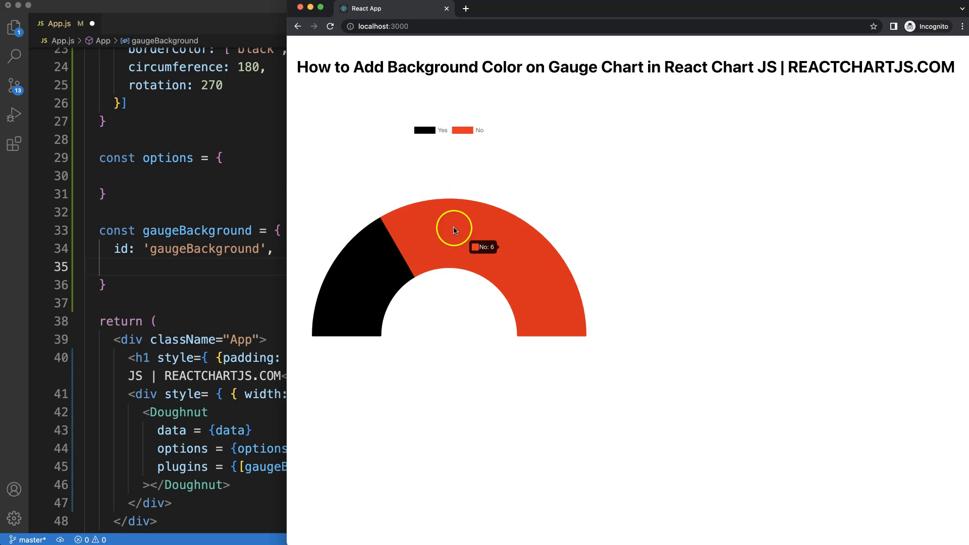
{"action": "mouse_move", "coordinate": [342, 241]}
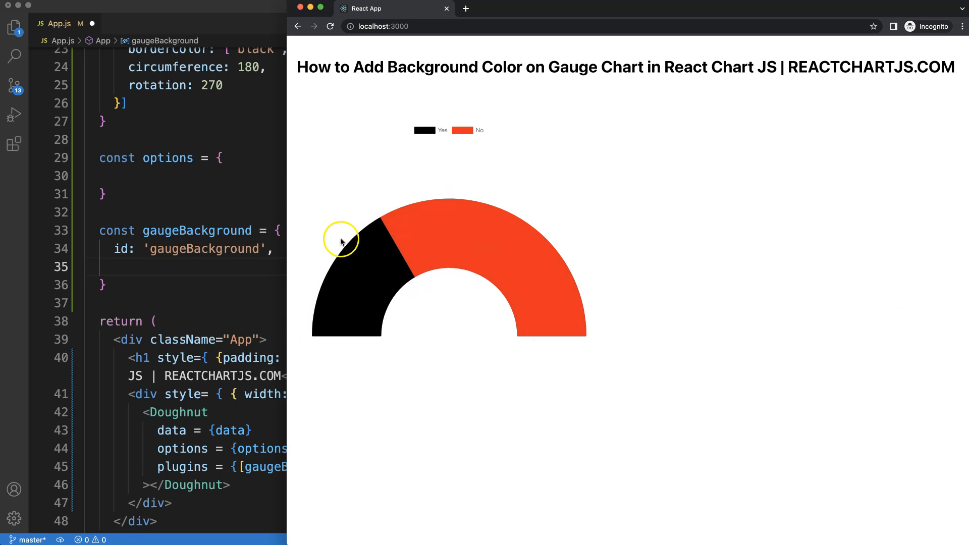
Step: Add a beforeDatasetsDraw(chart, args, pluginOptions) hook to the gaugeBackground plugin
{"action": "type", "text": "b"}
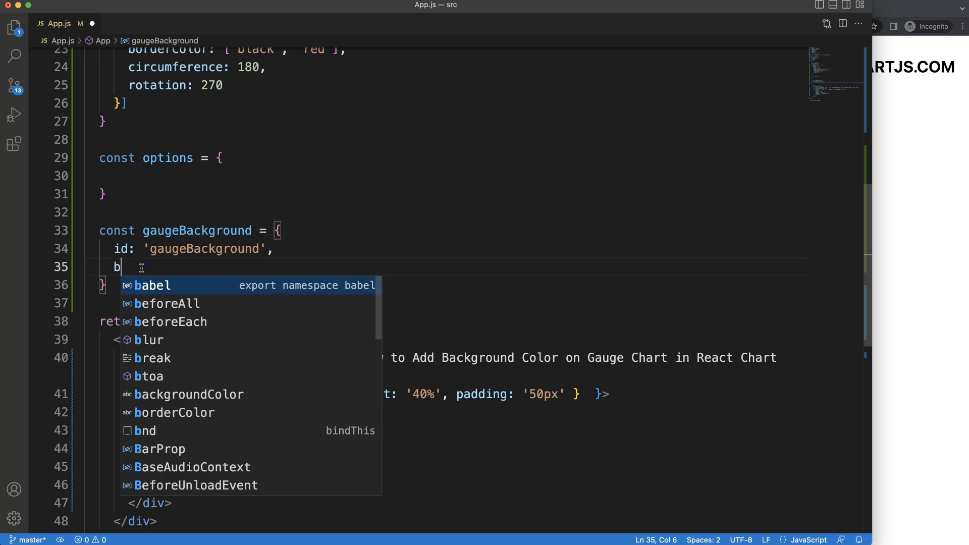
{"action": "type", "text": "efore"}
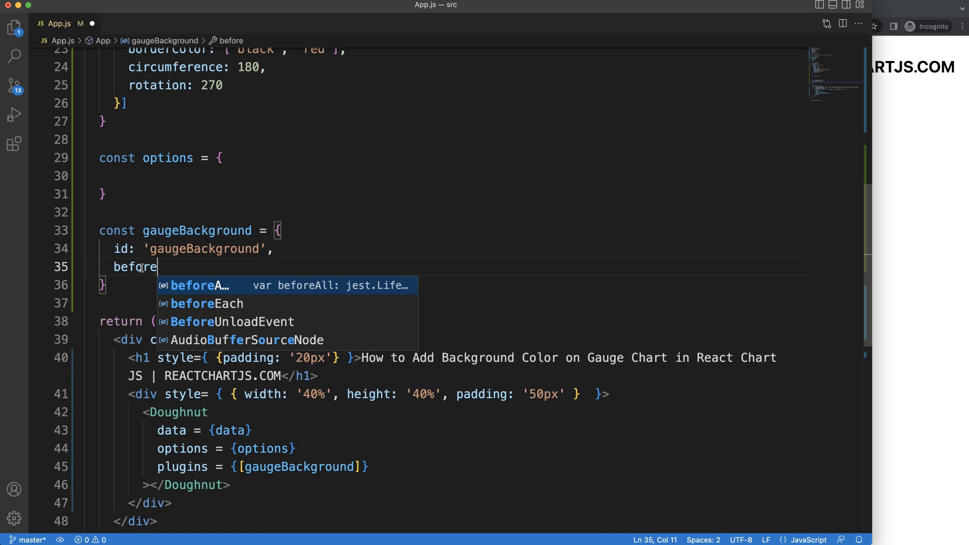
{"action": "type", "text": "DatasetsDraw("}
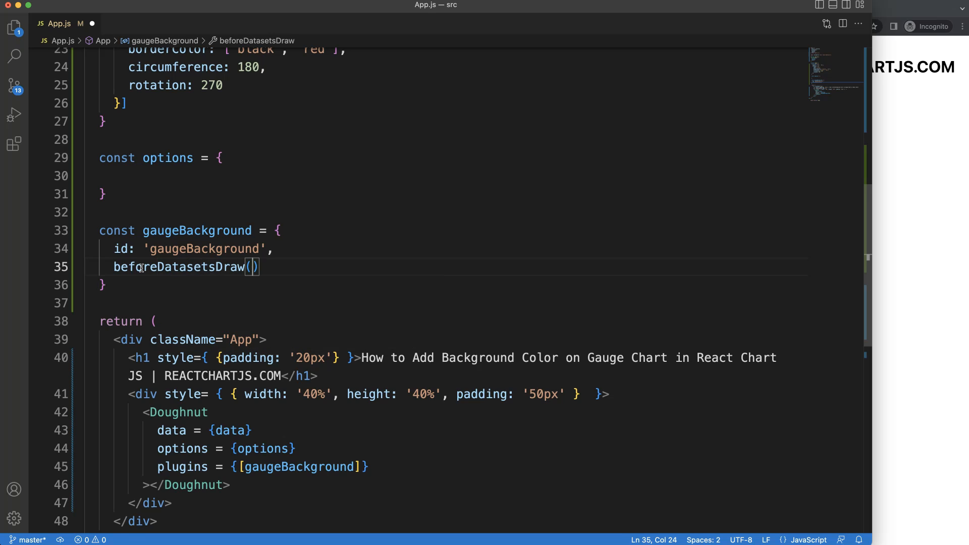
{"action": "type", "text": "chart,"}
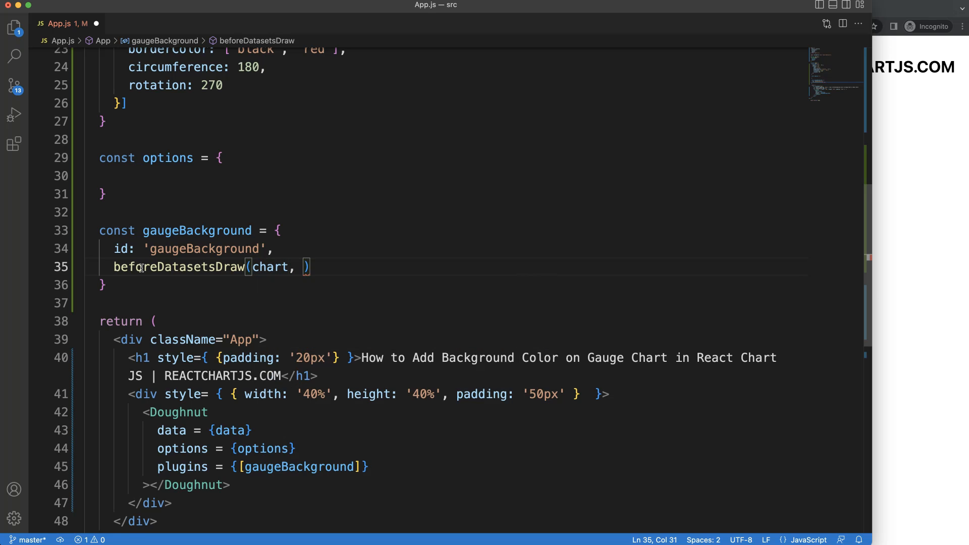
{"action": "type", "text": "args, plugin"}
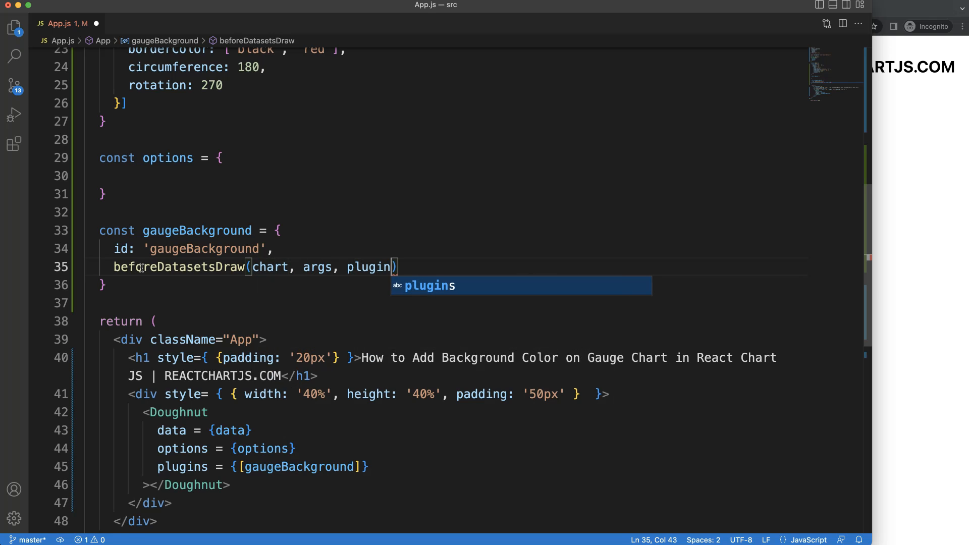
{"action": "type", "text": "Options"}
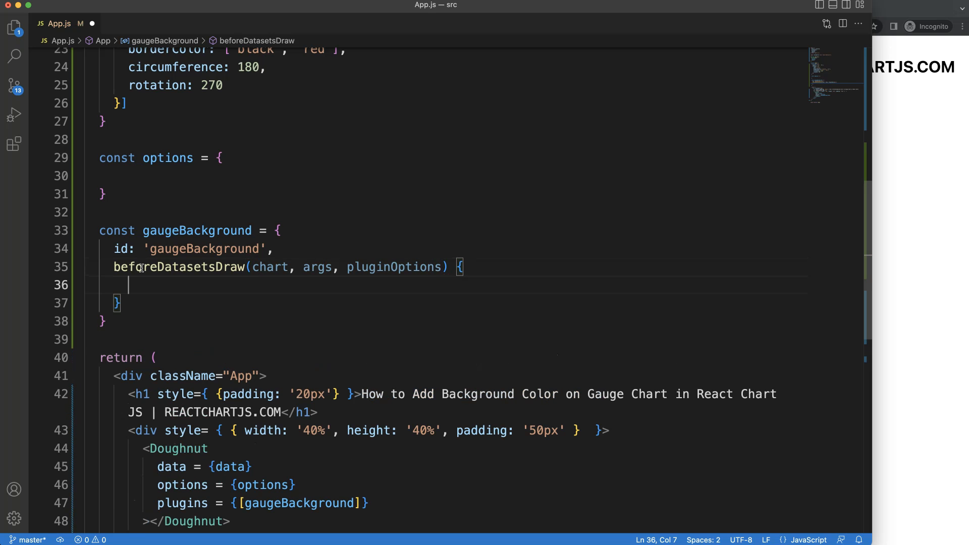
Step: Inside the hook, destructure const { ctx, chartArea } = chart;
{"action": "type", "text": "co"}
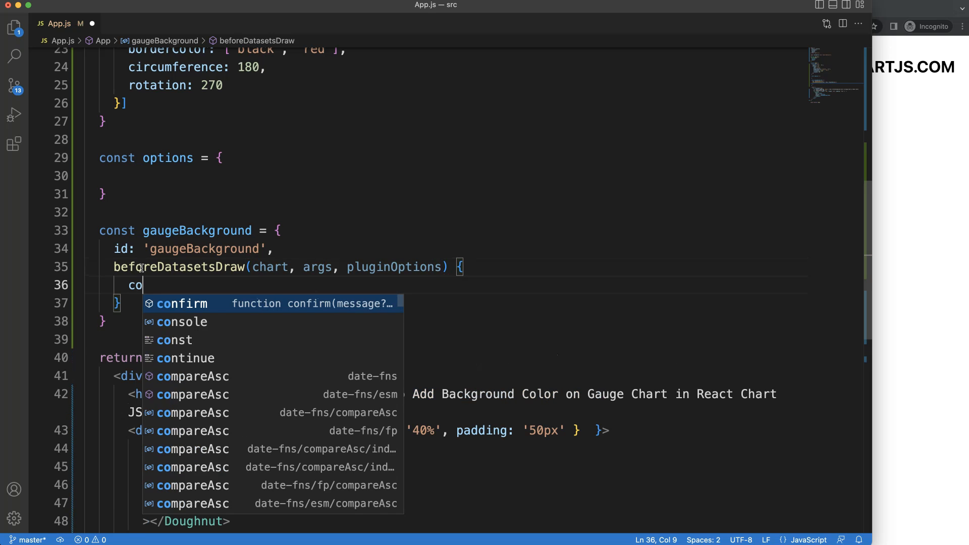
{"action": "type", "text": "nst {] = ch"}
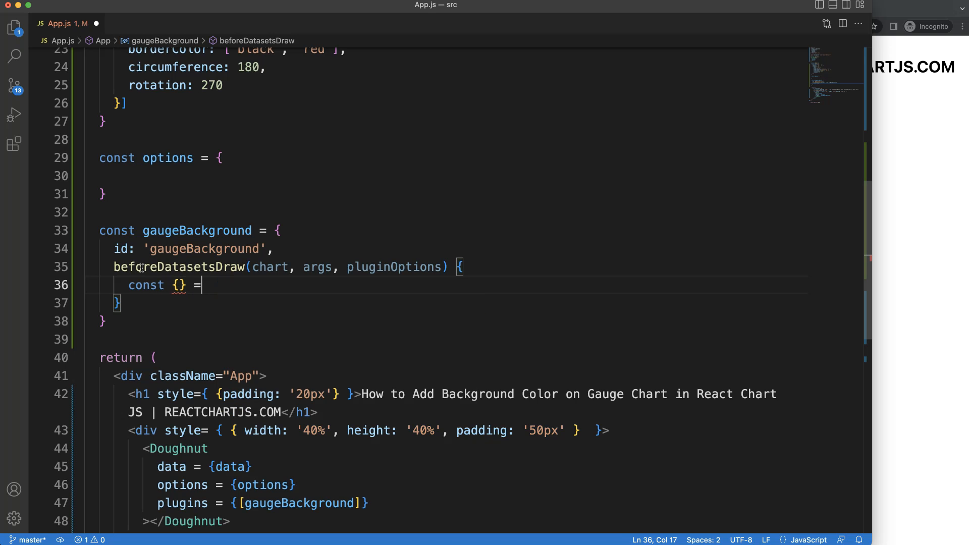
{"action": "type", "text": "chart;"}
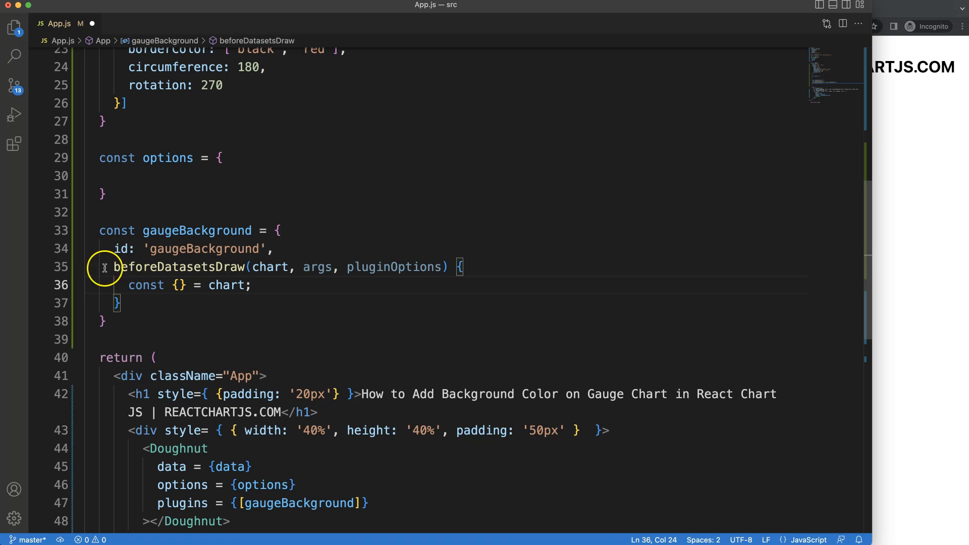
{"action": "double_click", "coordinate": [180, 285]}
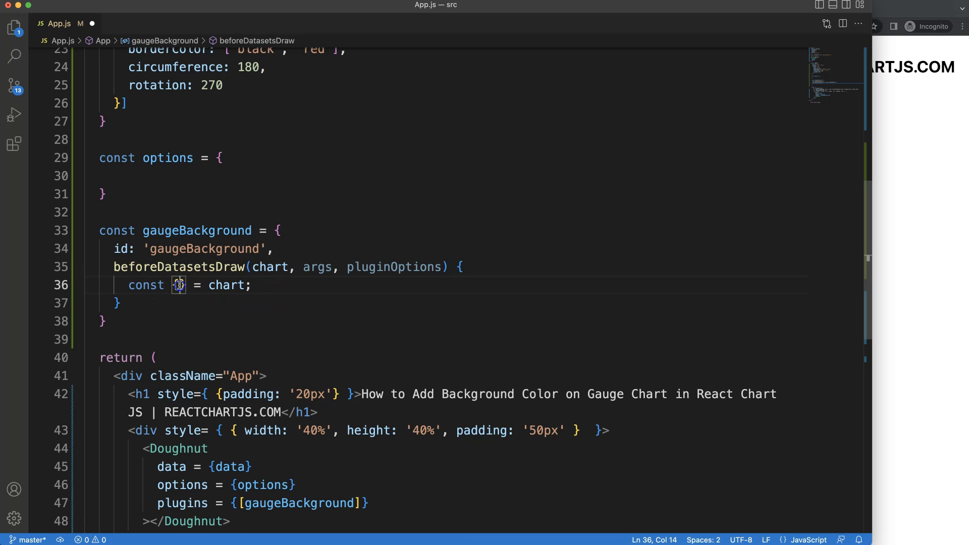
{"action": "type", "text": "{"}
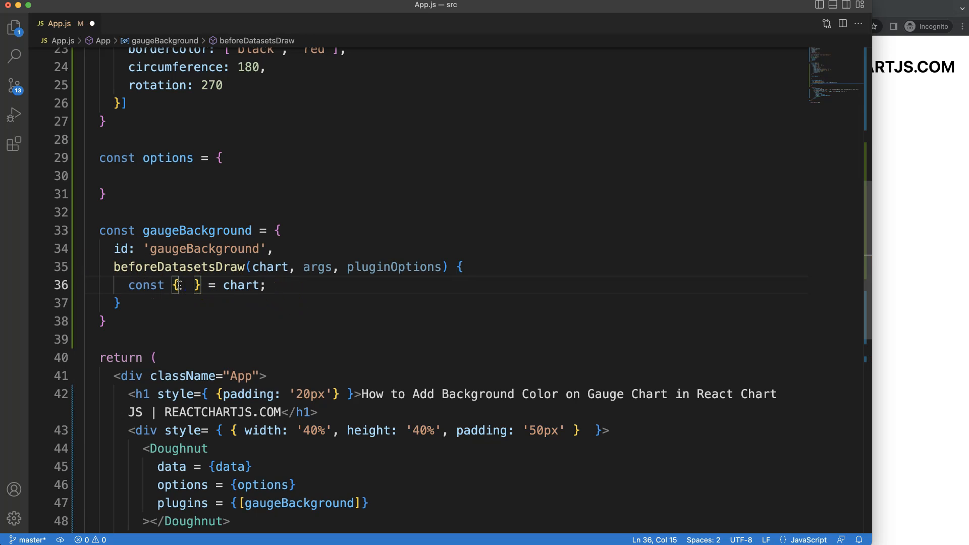
{"action": "type", "text": "ct"}
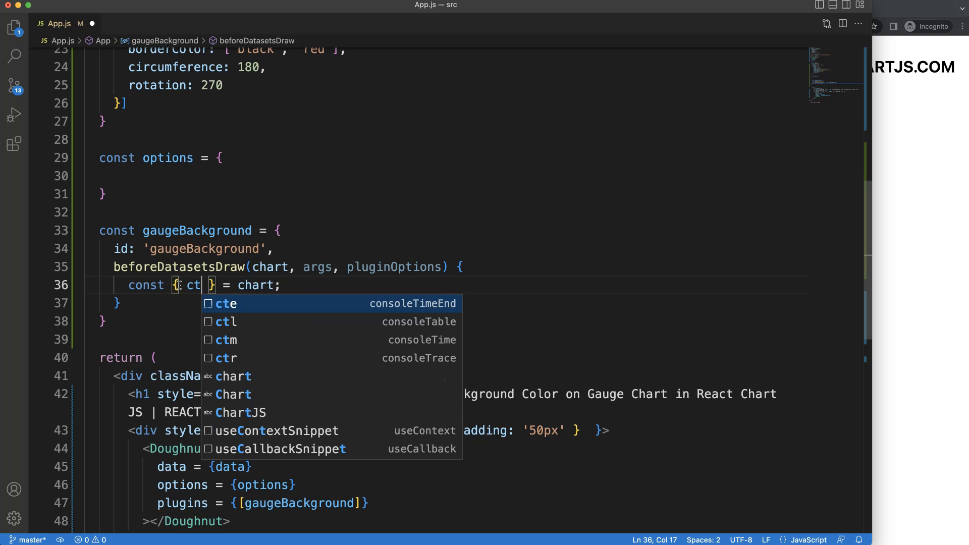
{"action": "type", "text": "x,"}
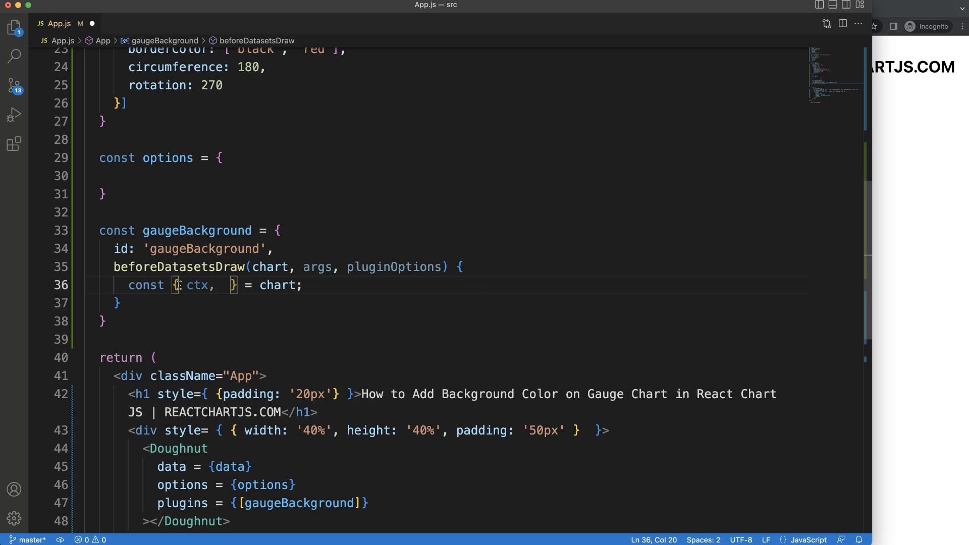
{"action": "type", "text": "chartArea"}
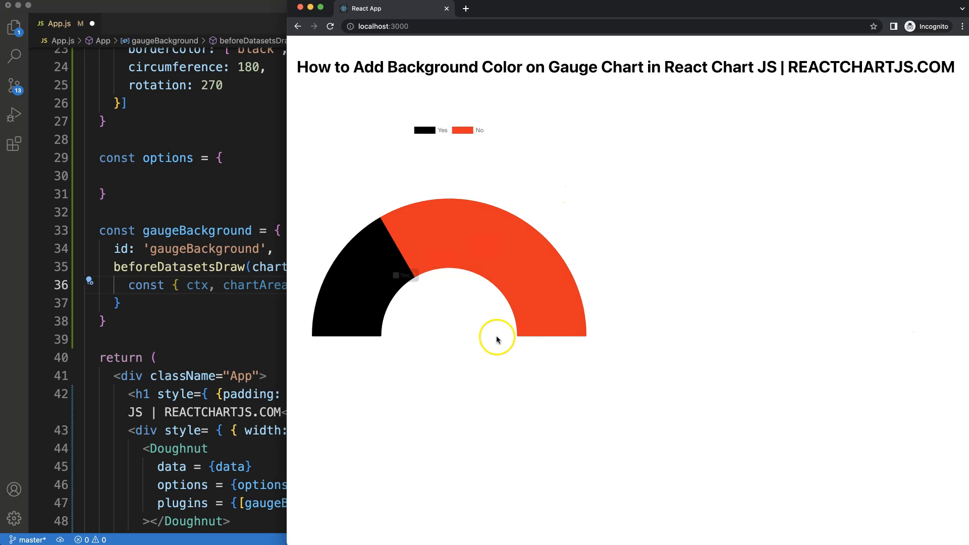
{"action": "mouse_move", "coordinate": [686, 233]}
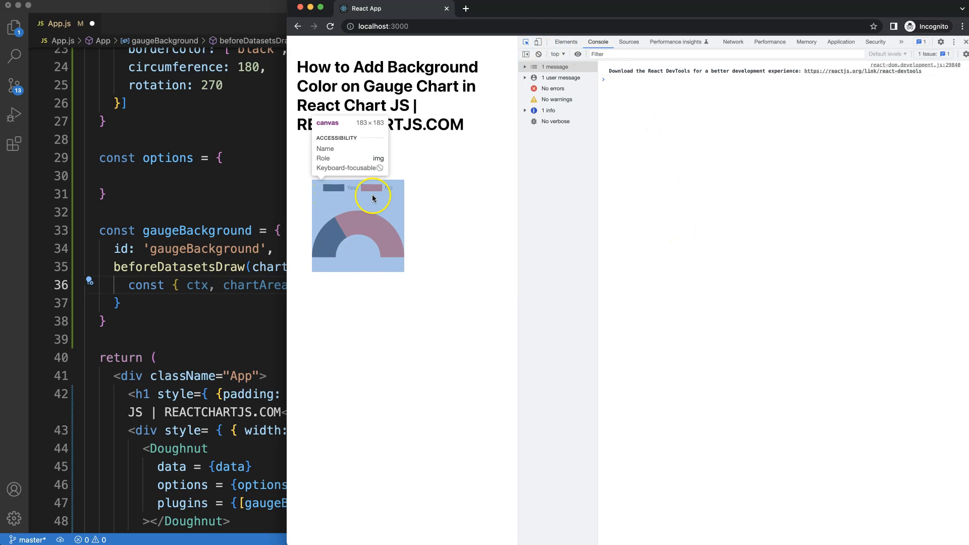
{"action": "mouse_move", "coordinate": [368, 195]}
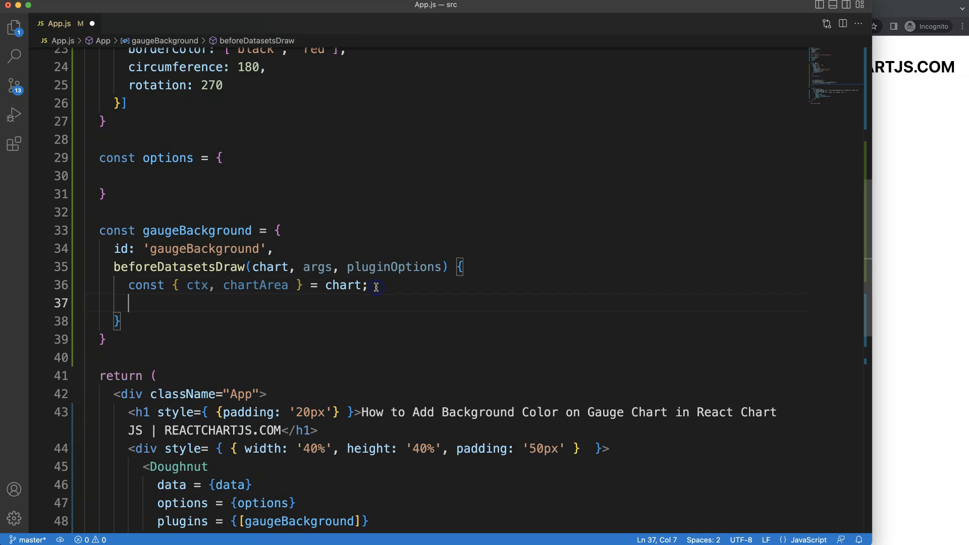
Step: Add ctx.save() and unpack chartArea into top, bottom, left, right, width and height
{"action": "type", "text": "ctx.save();"}
{"action": "left_click", "coordinate": [253, 285]}
{"action": "type", "text": ": { . }"}
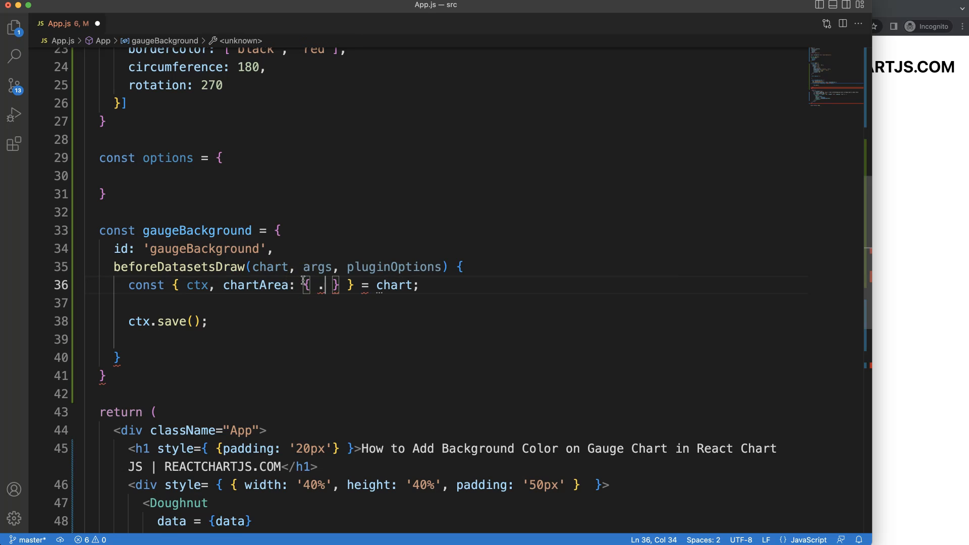
{"action": "key", "text": "Backspace"}
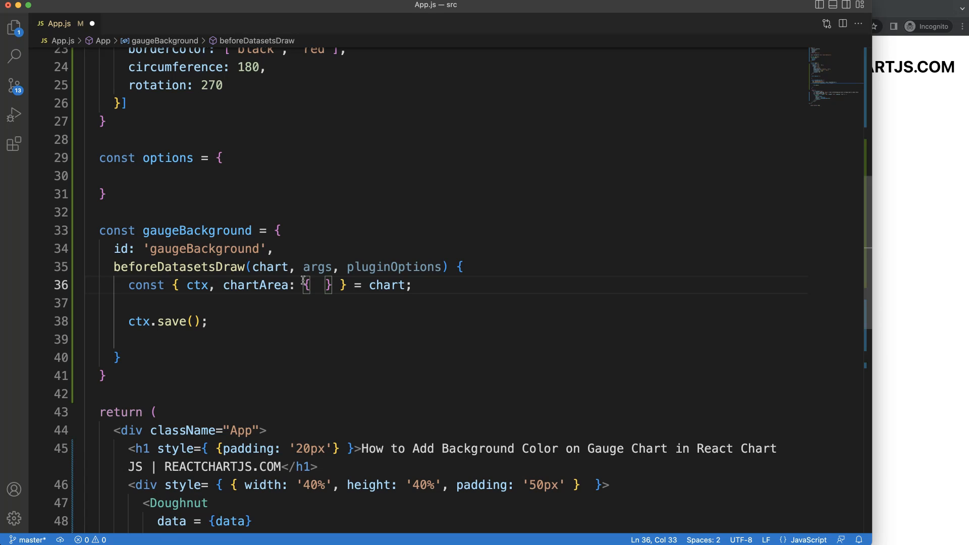
{"action": "type", "text": "top,"}
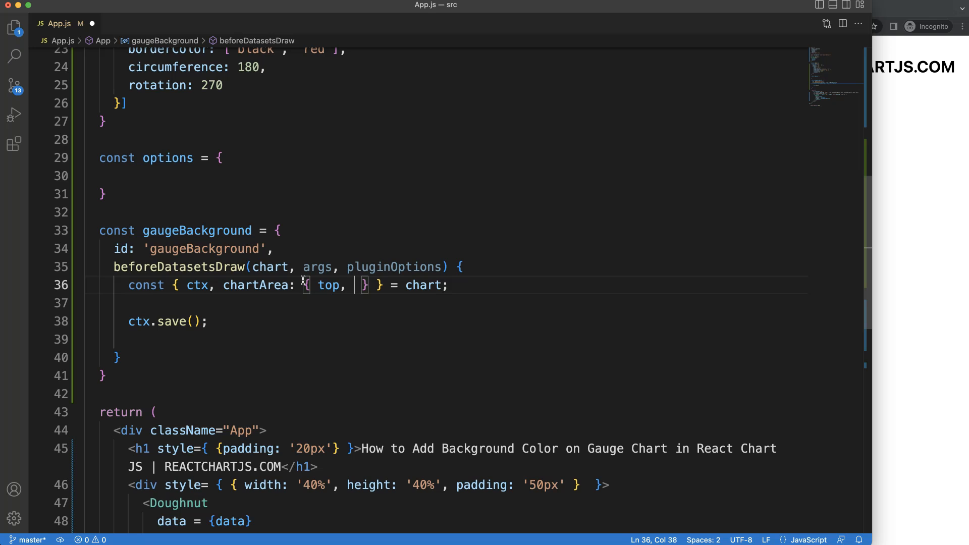
{"action": "type", "text": "bottom, left, righ"}
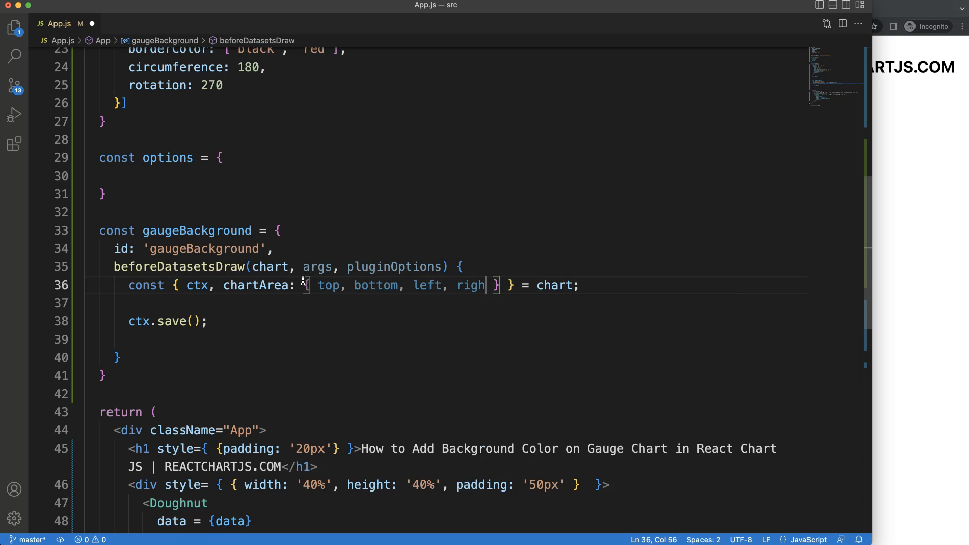
{"action": "type", "text": ", width"}
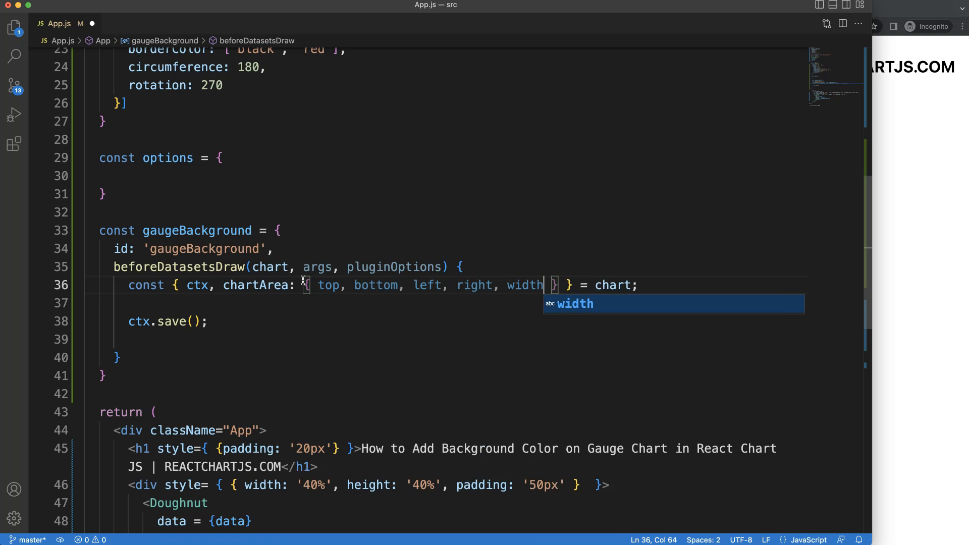
{"action": "type", "text": ", height"}
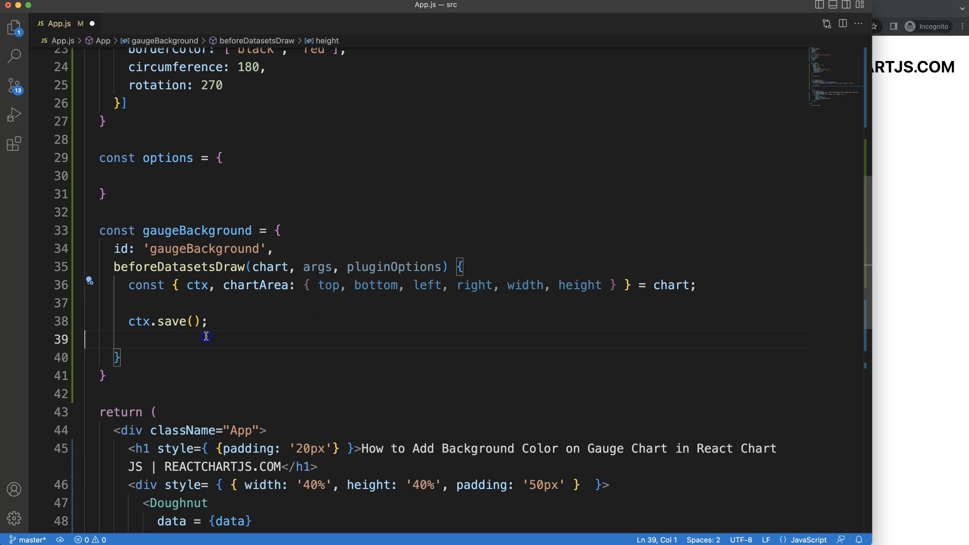
{"action": "type", "text": "ctx.fi"}
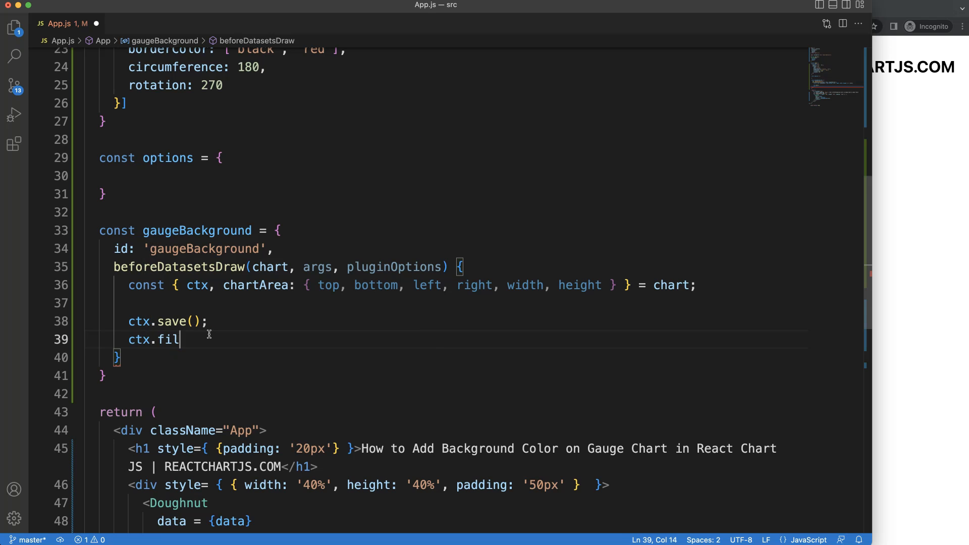
Step: Set ctx.fillStyle = 'gray'; in the hook
{"action": "type", "text": "lStyle"}
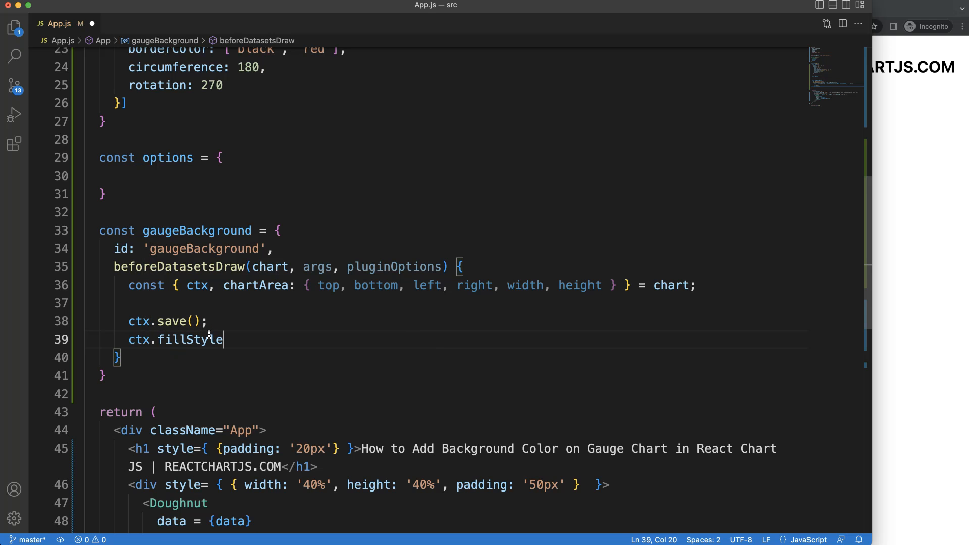
{"action": "type", "text": "="}
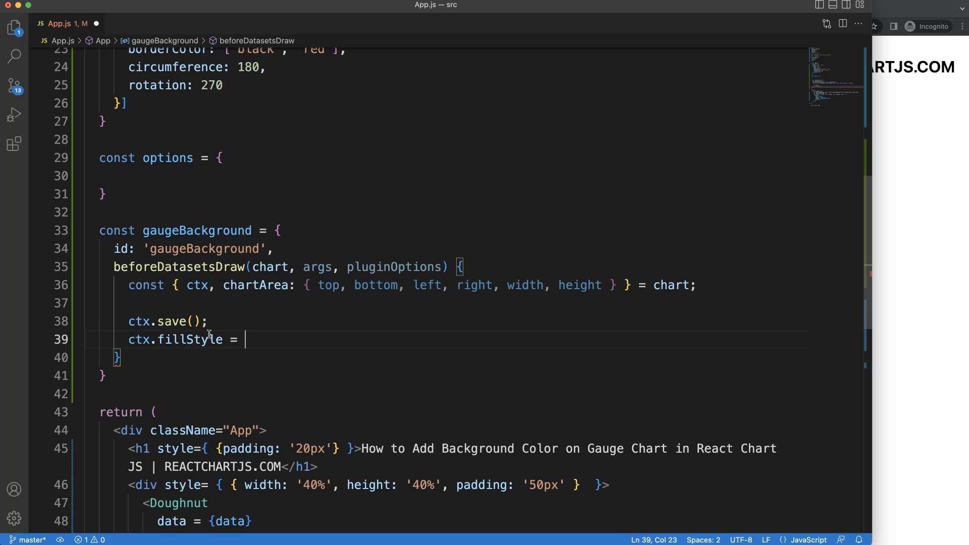
{"action": "type", "text": "'';"}
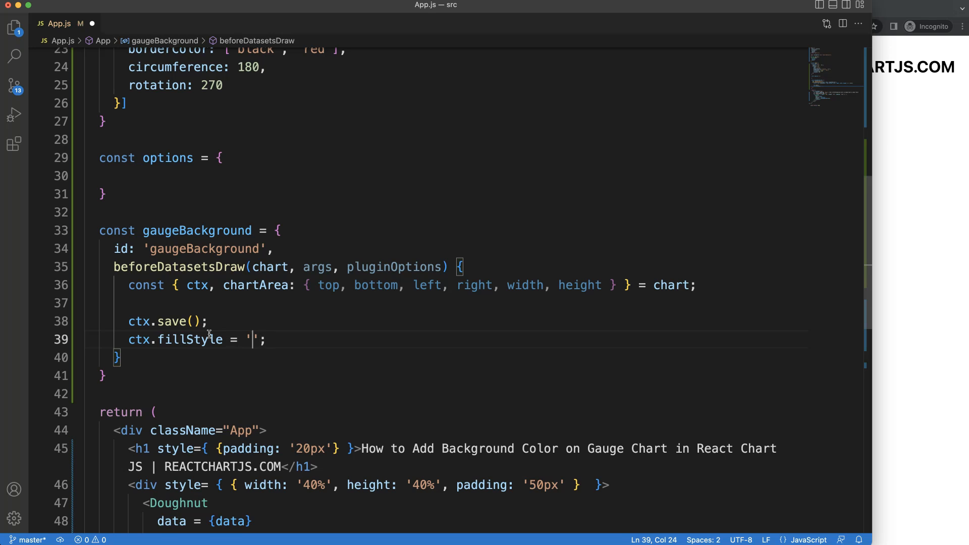
{"action": "type", "text": "gray"}
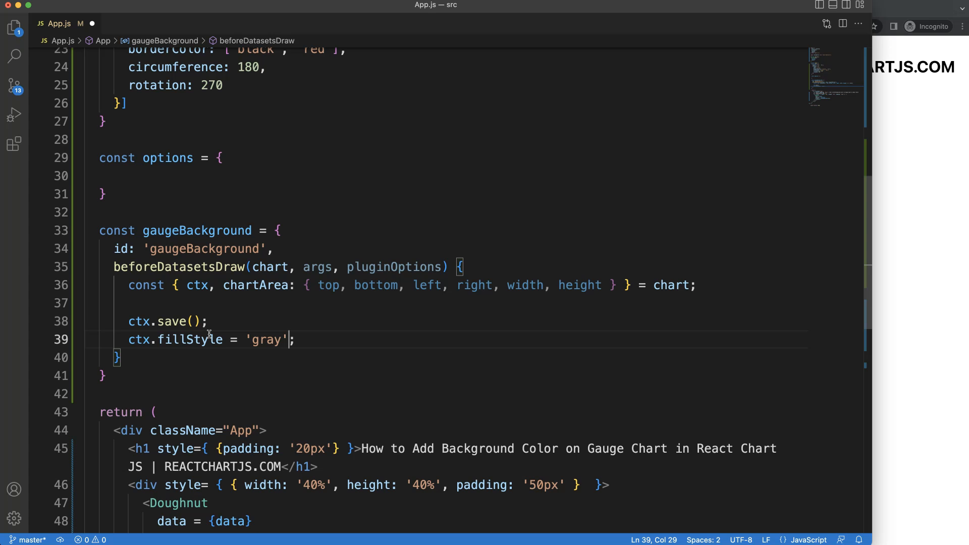
Step: Draw ctx.fillRect(left, top, width, height) so the grey rectangle covers the chart area
{"action": "type", "text": "ctx.fillRect("}
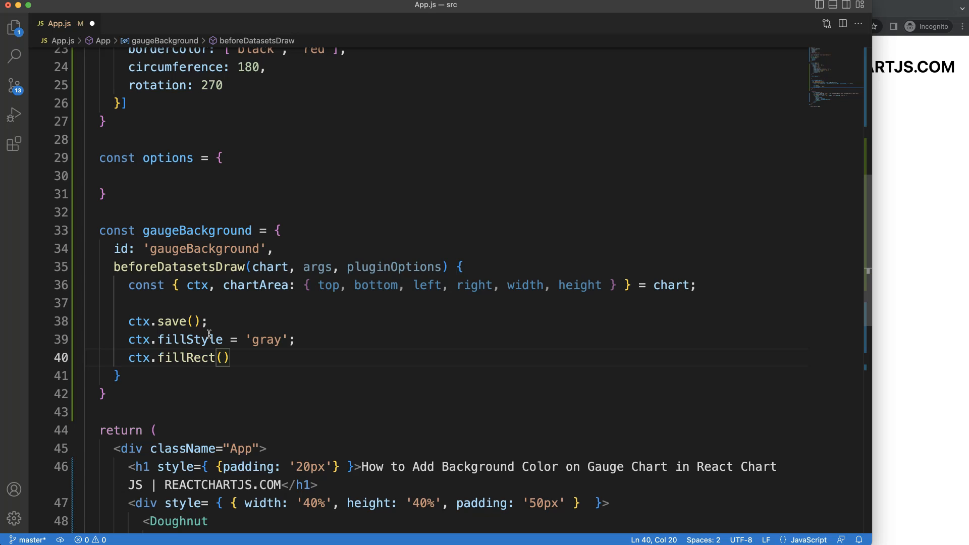
{"action": "type", "text": "x"}
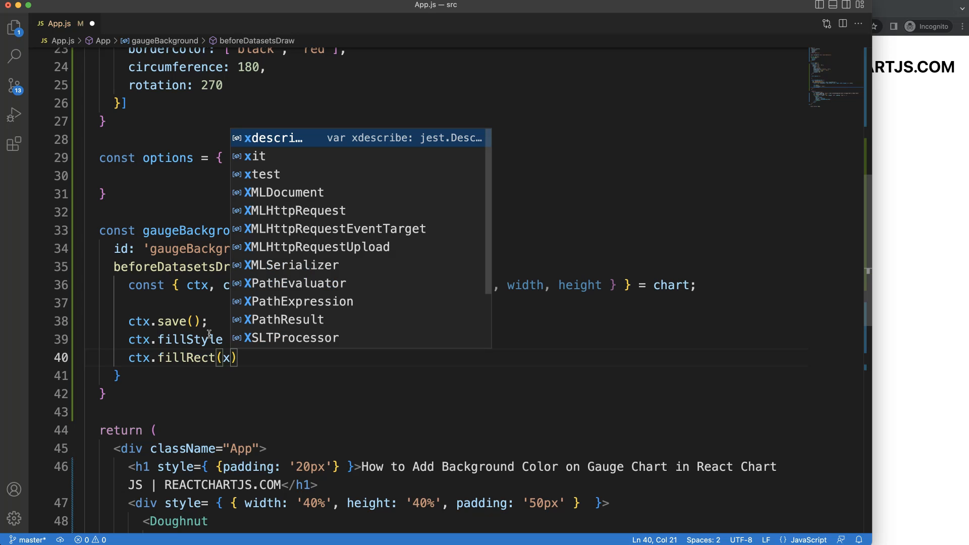
{"action": "type", "text": "y, w,"}
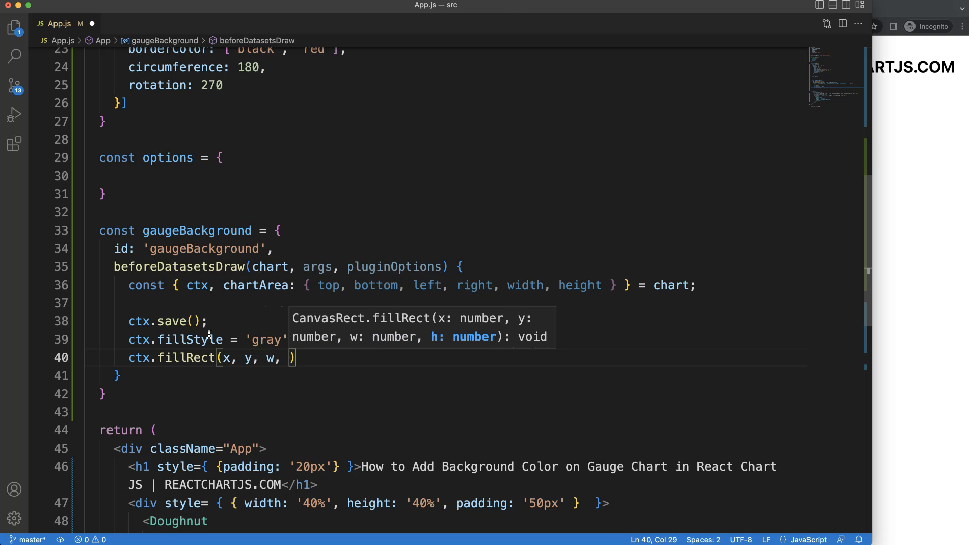
{"action": "type", "text": "h"}
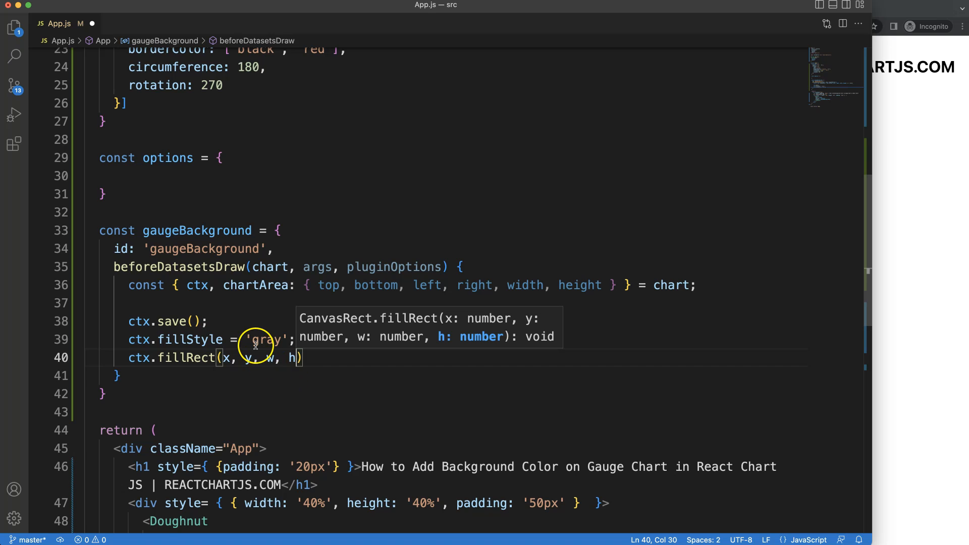
{"action": "double_click", "coordinate": [327, 285]}
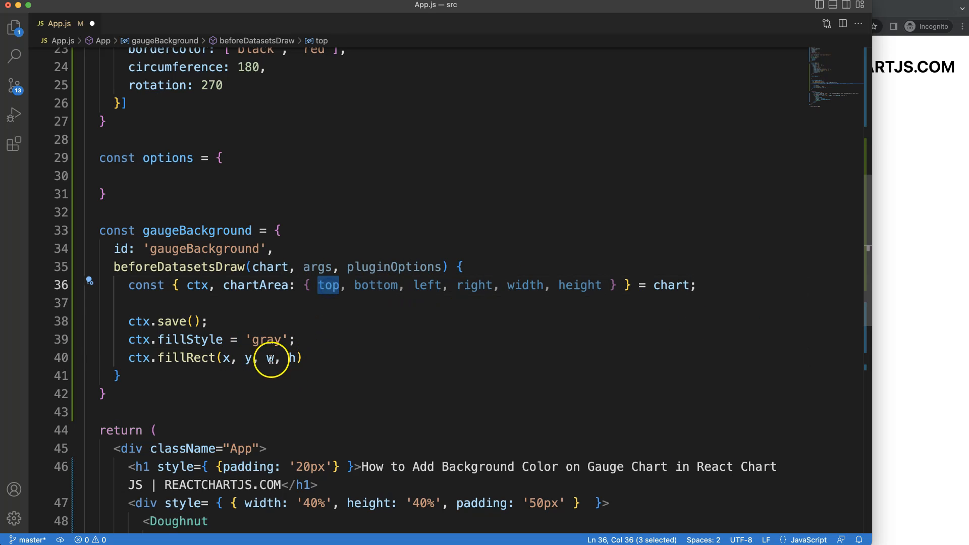
{"action": "type", "text": "top"}
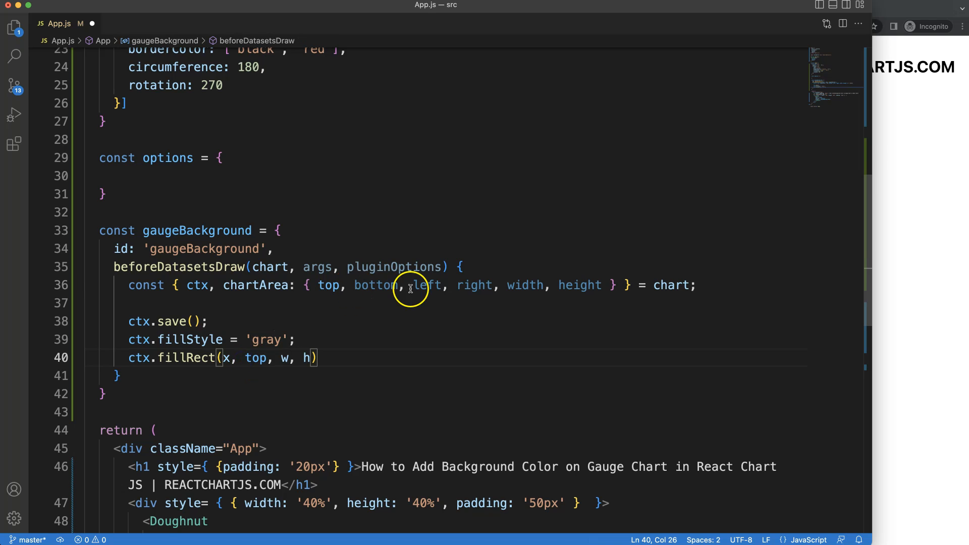
{"action": "double_click", "coordinate": [426, 285]}
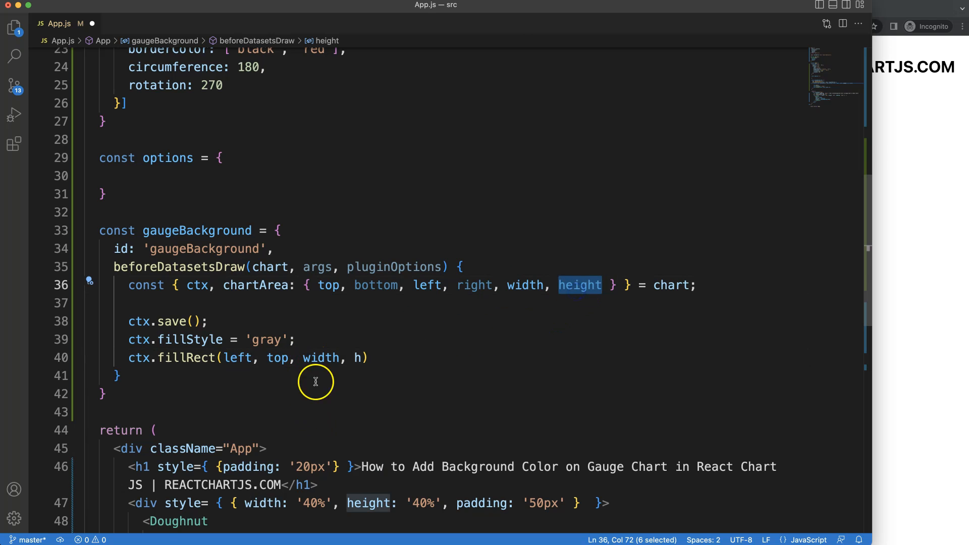
{"action": "type", "text": "eight"}
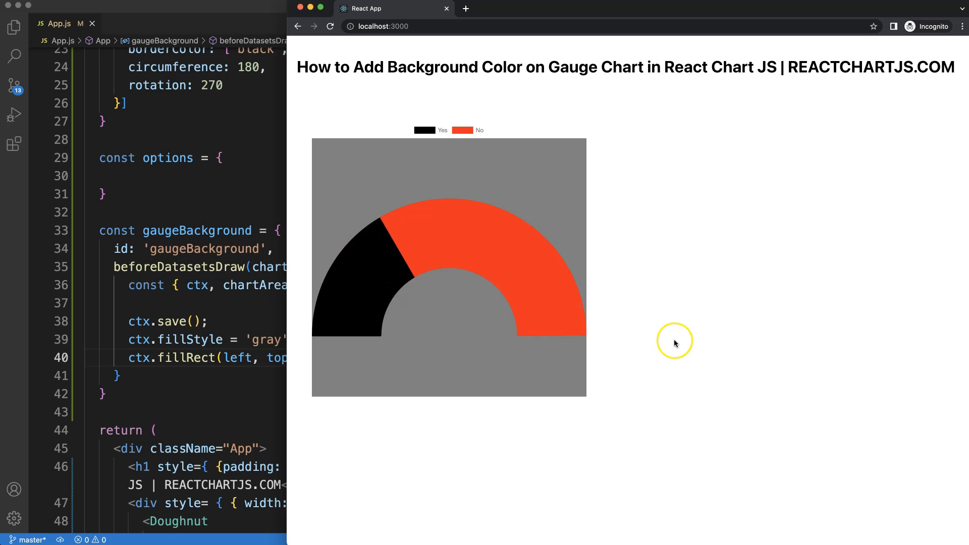
{"action": "mouse_move", "coordinate": [389, 369]}
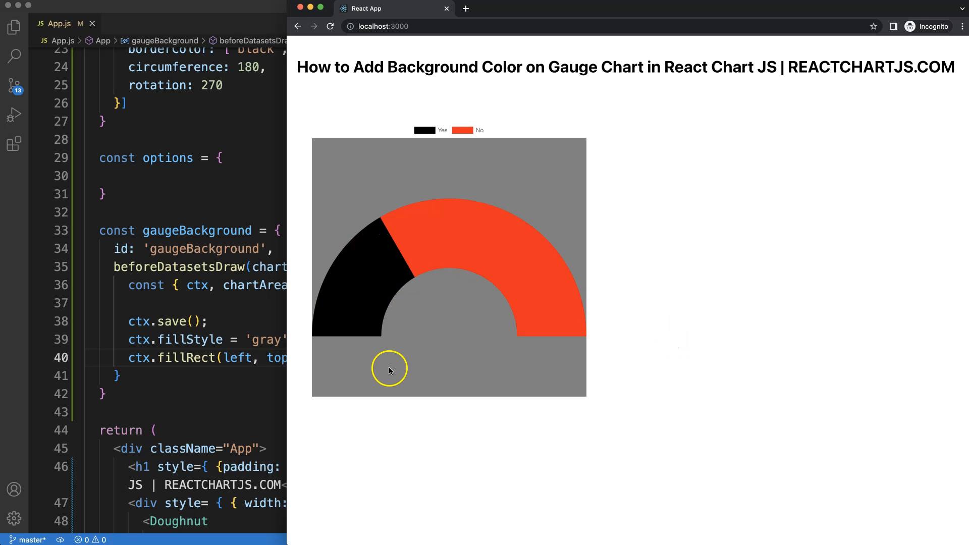